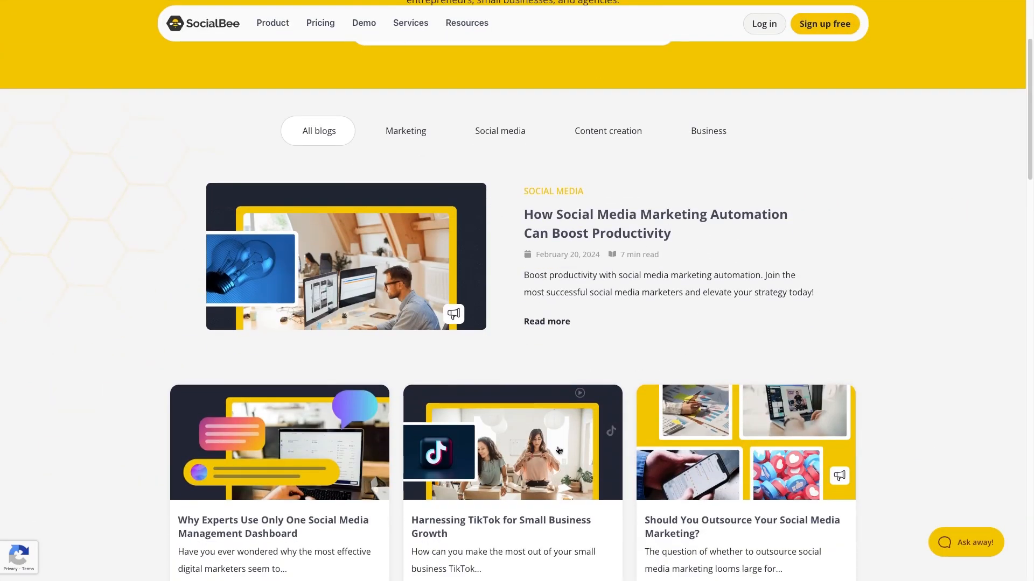
Load more articles in the SocialBee blog grid, then go to the app's content categories page.
{"action": "scroll", "scroll_direction": "down", "scroll_amount": 3}
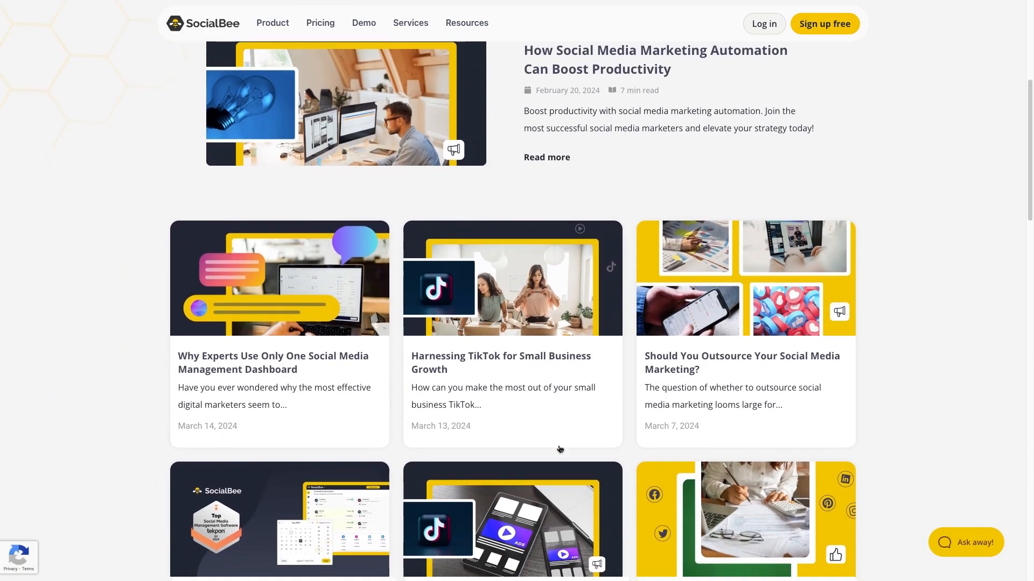
{"action": "scroll", "scroll_direction": "down", "scroll_amount": 3}
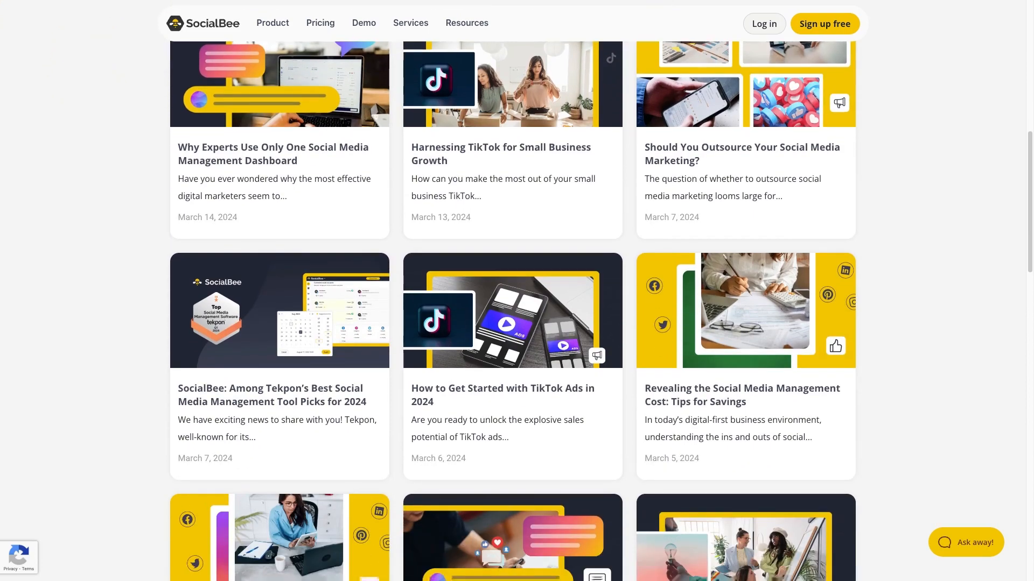
{"action": "scroll", "scroll_direction": "down", "scroll_amount": 3}
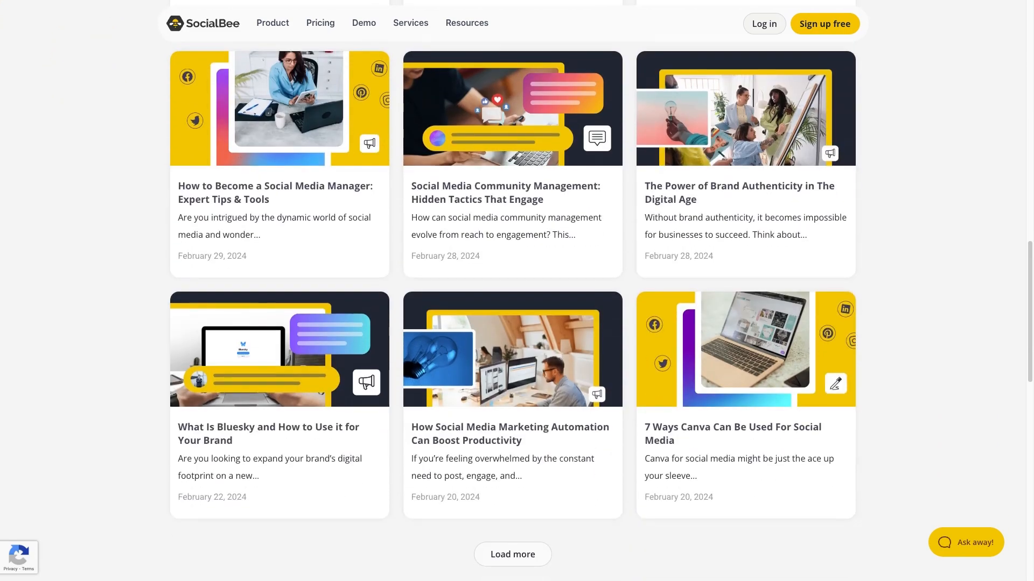
{"action": "left_click", "coordinate": [512, 554]}
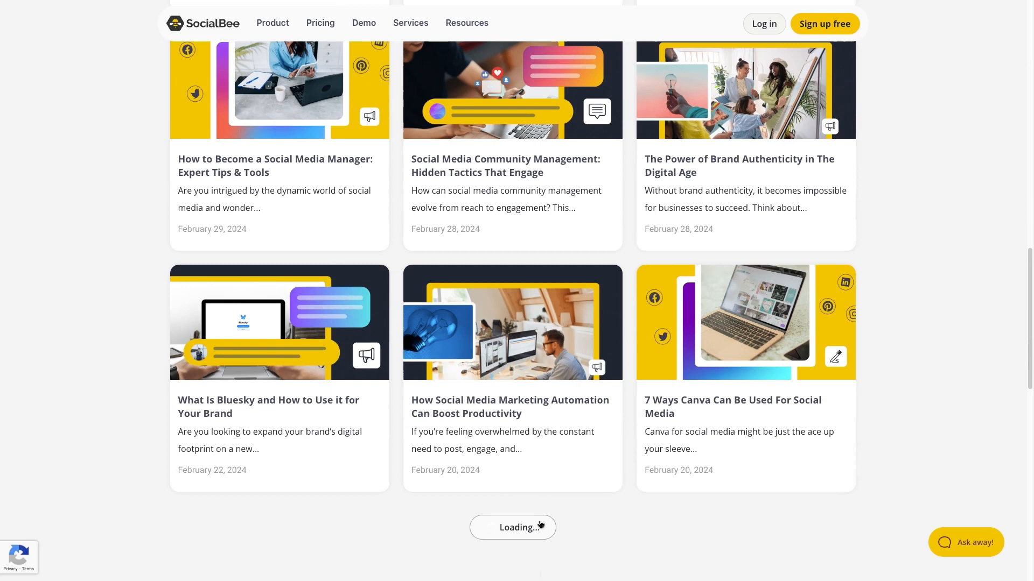
{"action": "left_click", "coordinate": [512, 528]}
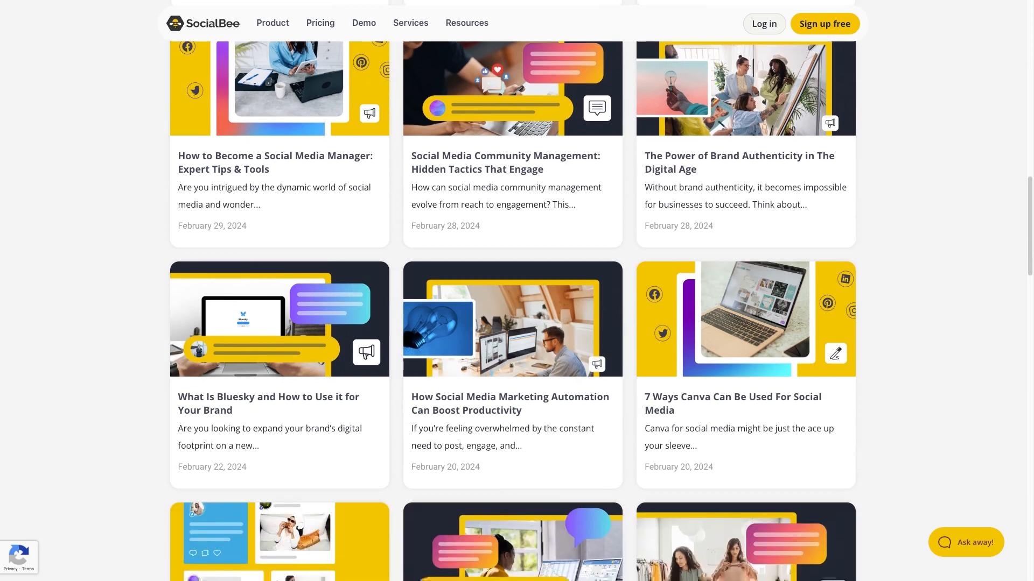
{"action": "scroll", "scroll_direction": "down", "scroll_amount": 3}
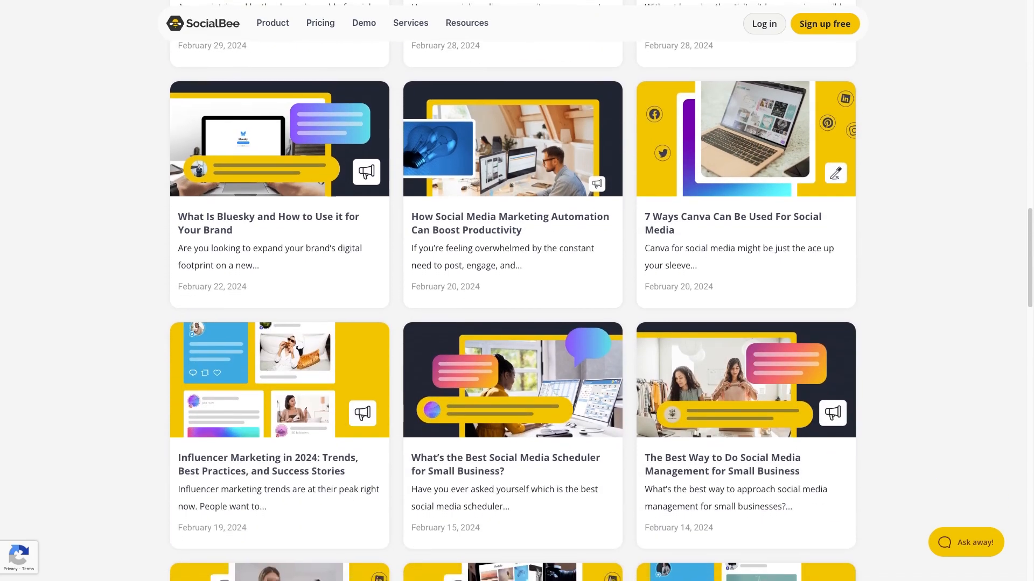
{"action": "scroll", "scroll_direction": "down", "scroll_amount": 3}
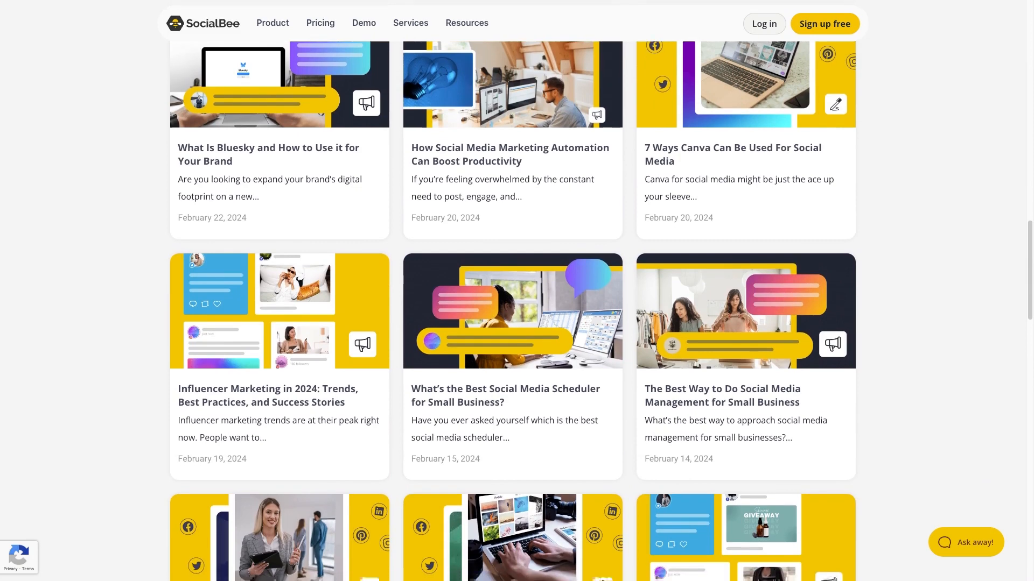
{"action": "scroll", "scroll_direction": "down", "scroll_amount": 3}
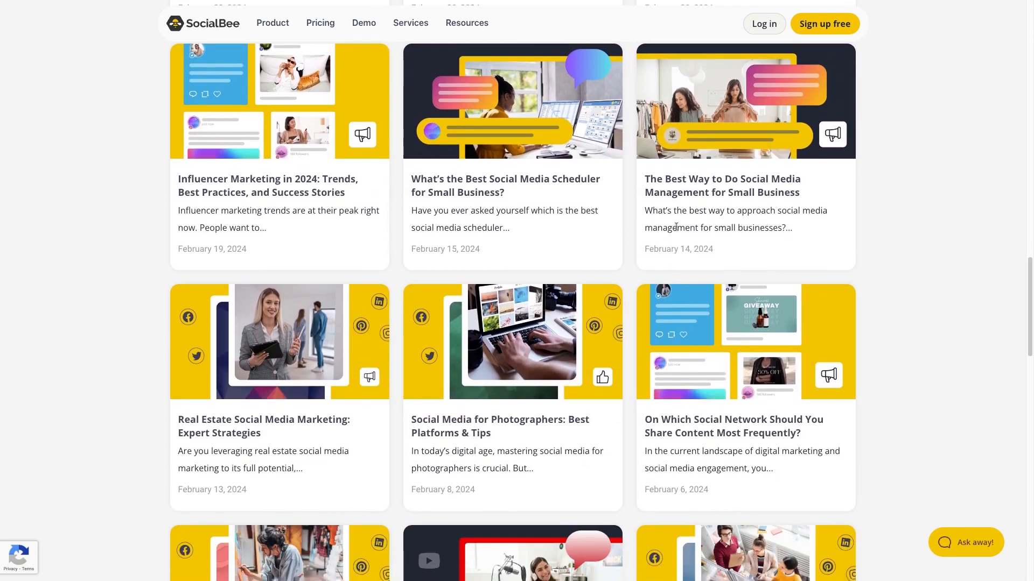
{"action": "mouse_move", "coordinate": [685, 198]}
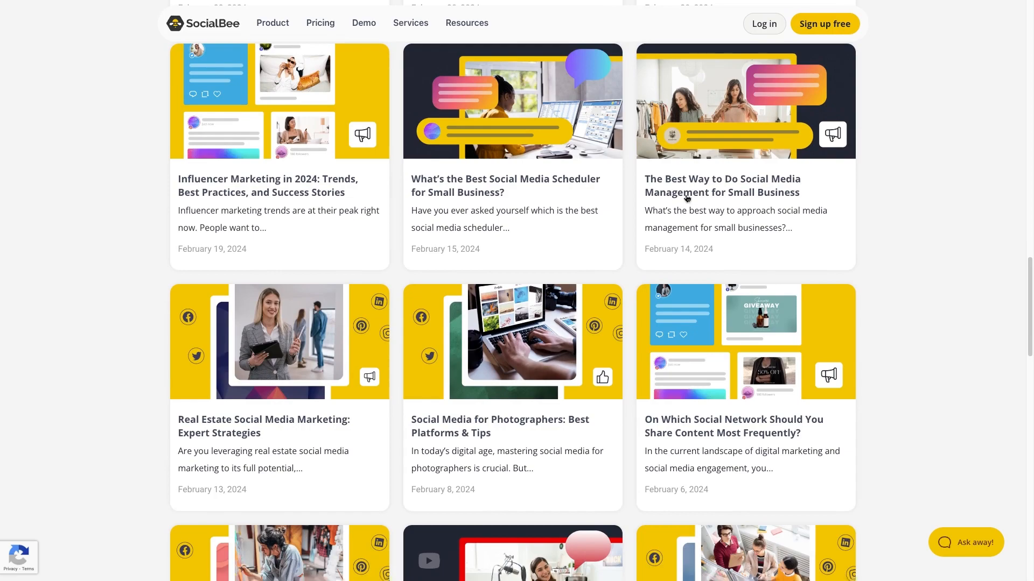
{"action": "left_click", "coordinate": [722, 186]}
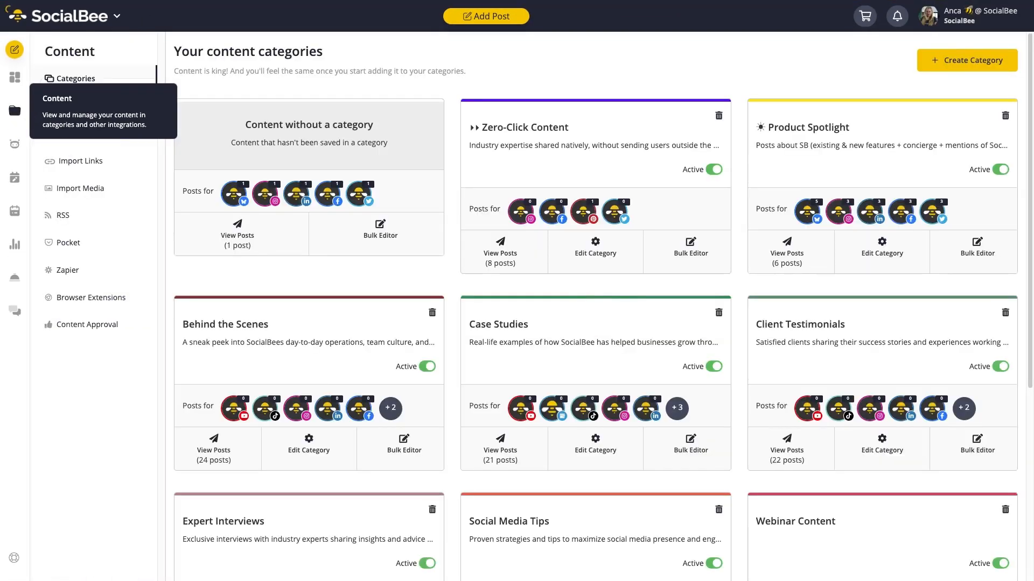
{"action": "mouse_move", "coordinate": [63, 216]}
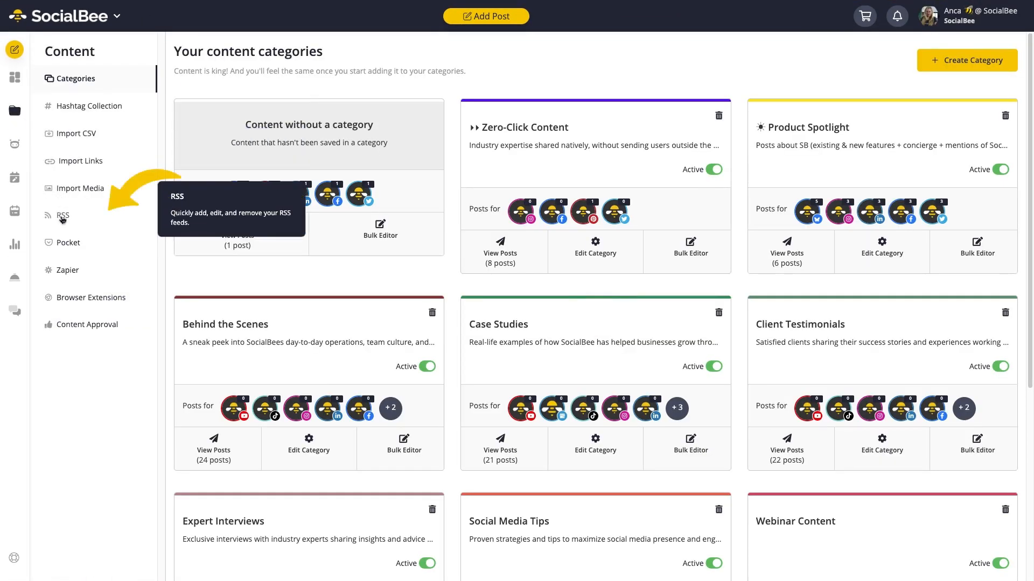
Go to the RSS Feeds page listing the existing Weekly Blog Post feed.
{"action": "left_click", "coordinate": [62, 214]}
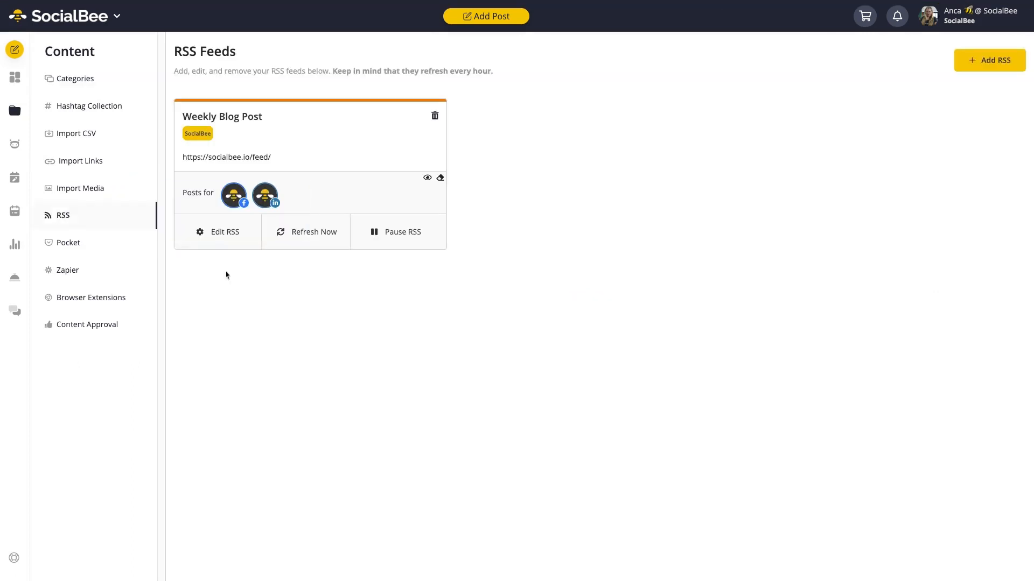
{"action": "mouse_move", "coordinate": [226, 276]}
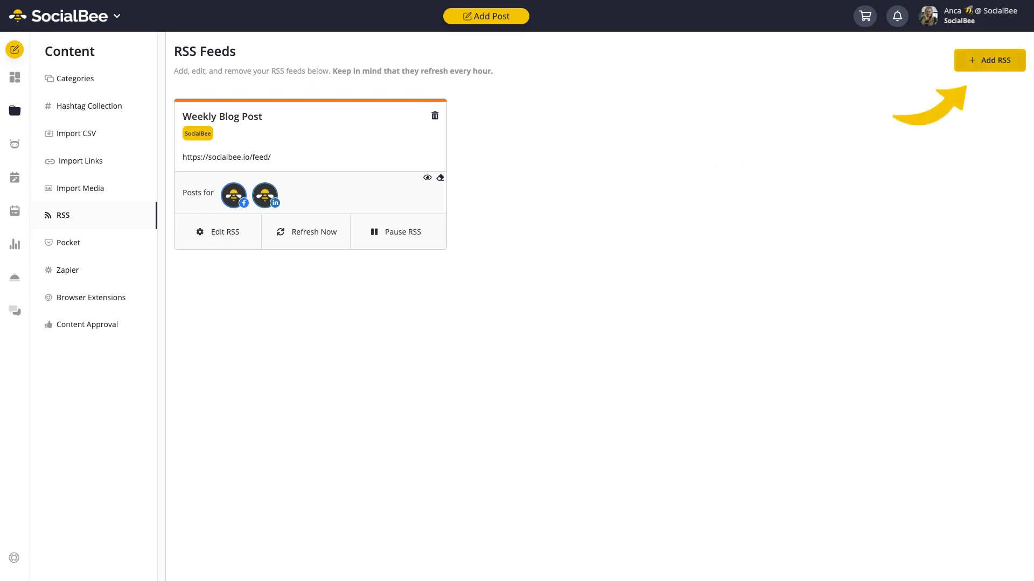
Add a new RSS feed shared to the Twitter profile and SocialBee.io Facebook page as a Feed Post.
{"action": "left_click", "coordinate": [989, 60]}
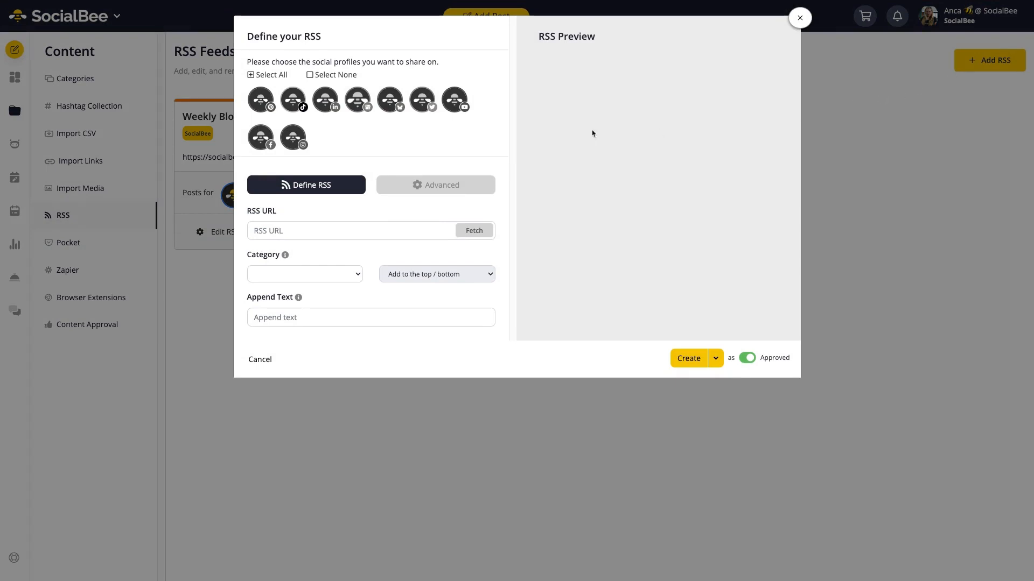
{"action": "left_click", "coordinate": [423, 100]}
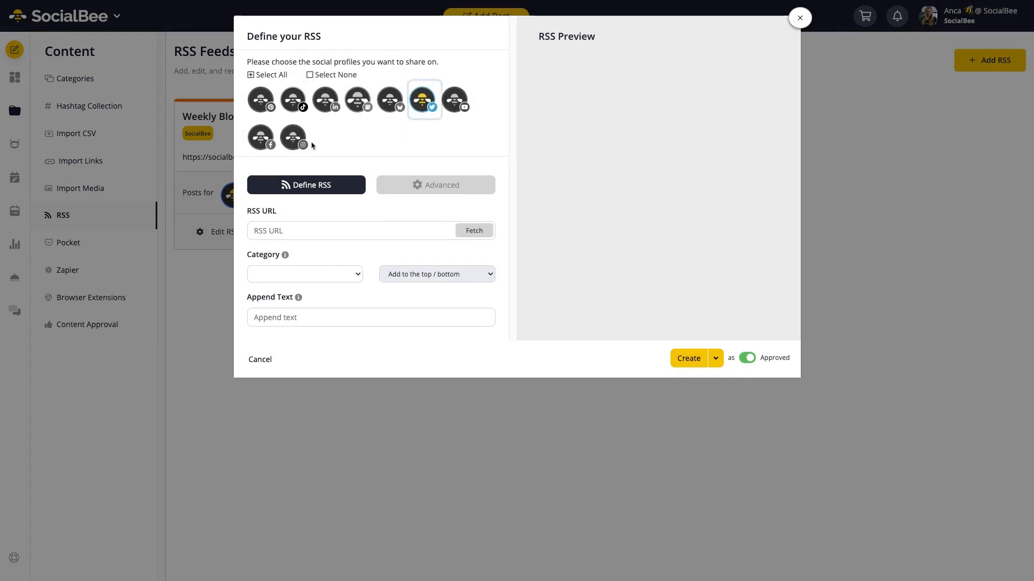
{"action": "left_click", "coordinate": [261, 138]}
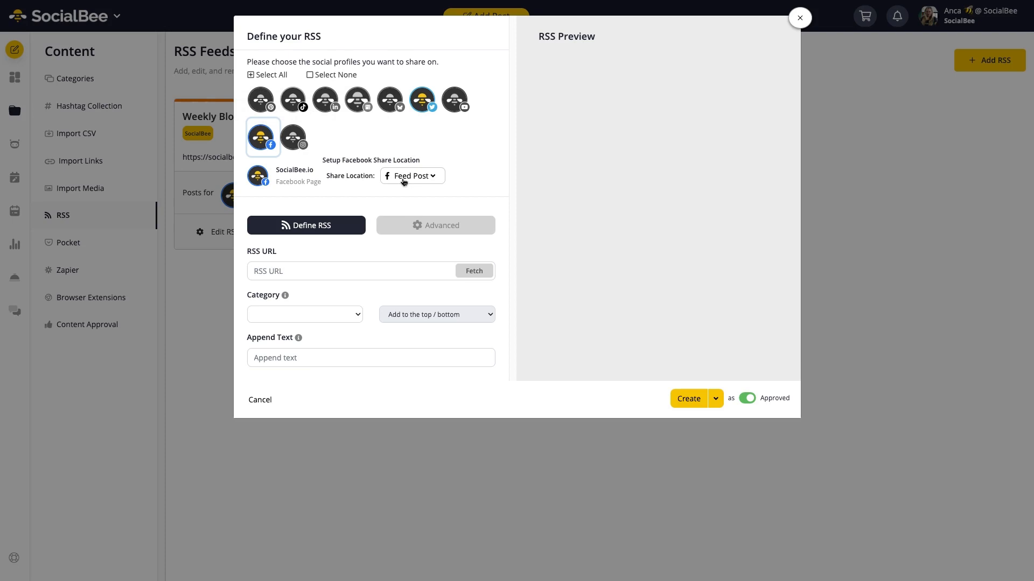
{"action": "left_click", "coordinate": [411, 175]}
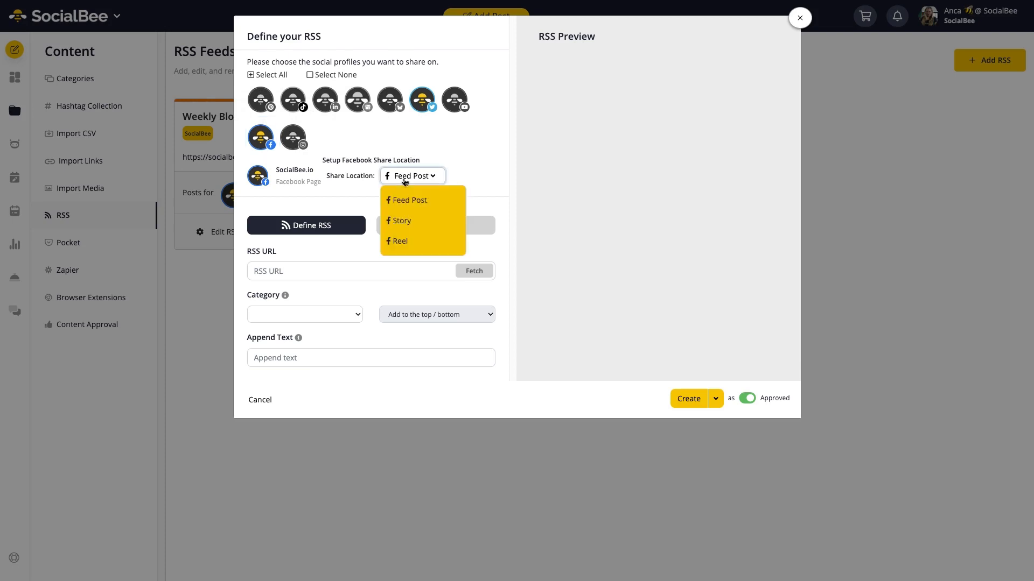
{"action": "mouse_move", "coordinate": [464, 174]}
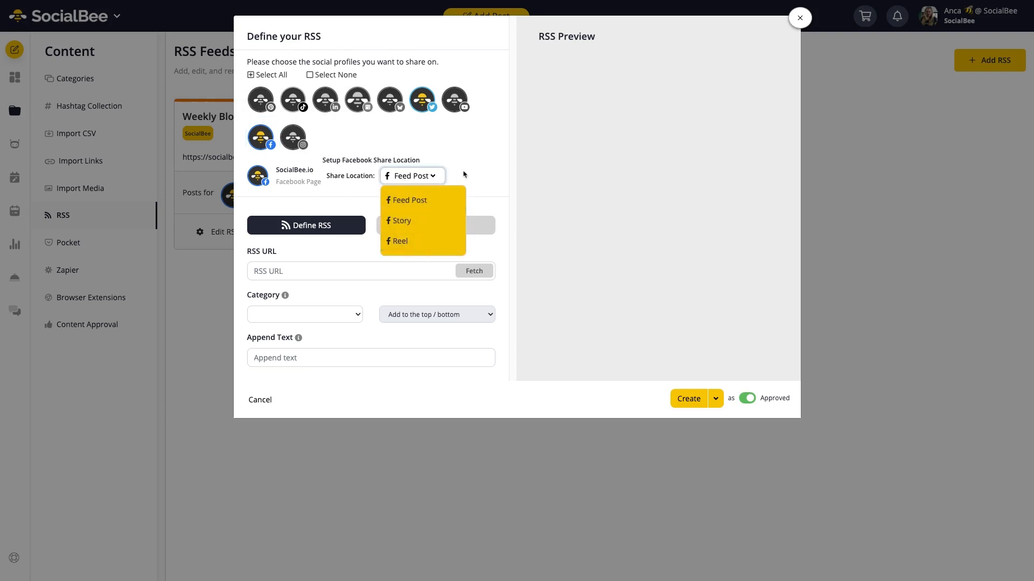
{"action": "mouse_move", "coordinate": [469, 176]}
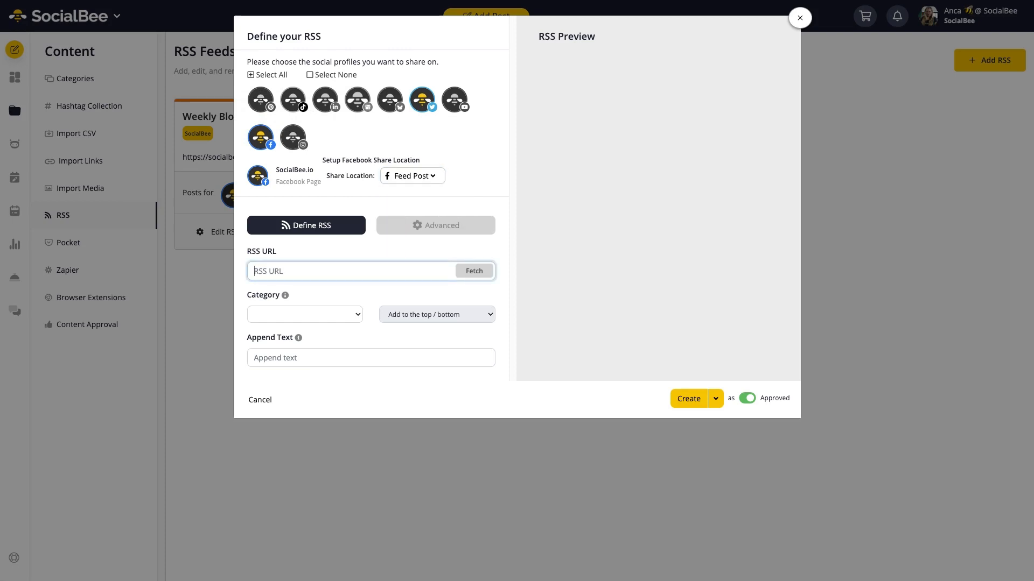
{"action": "type", "text": "https://socialbee.com/blog"}
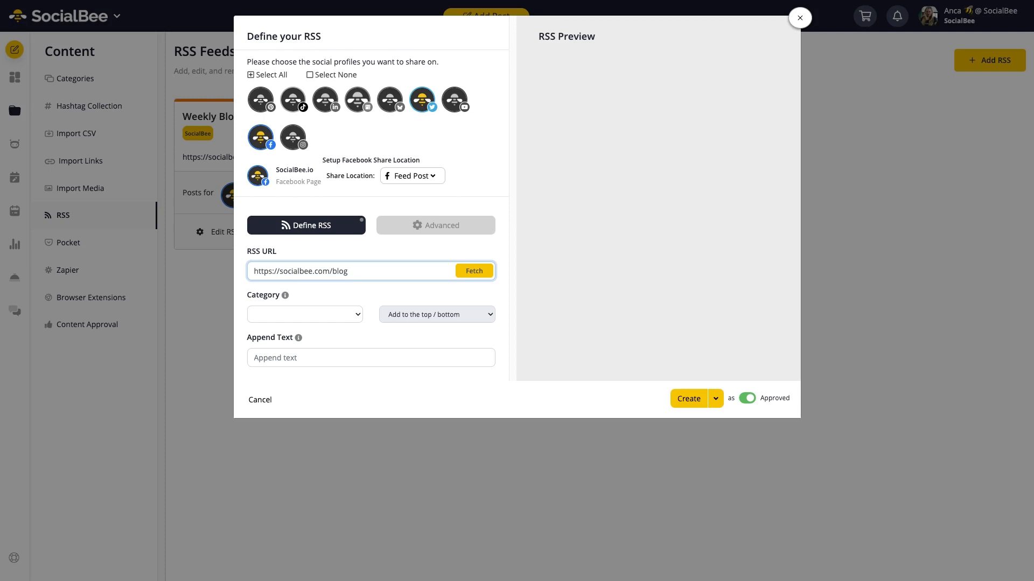
{"action": "left_click", "coordinate": [473, 271]}
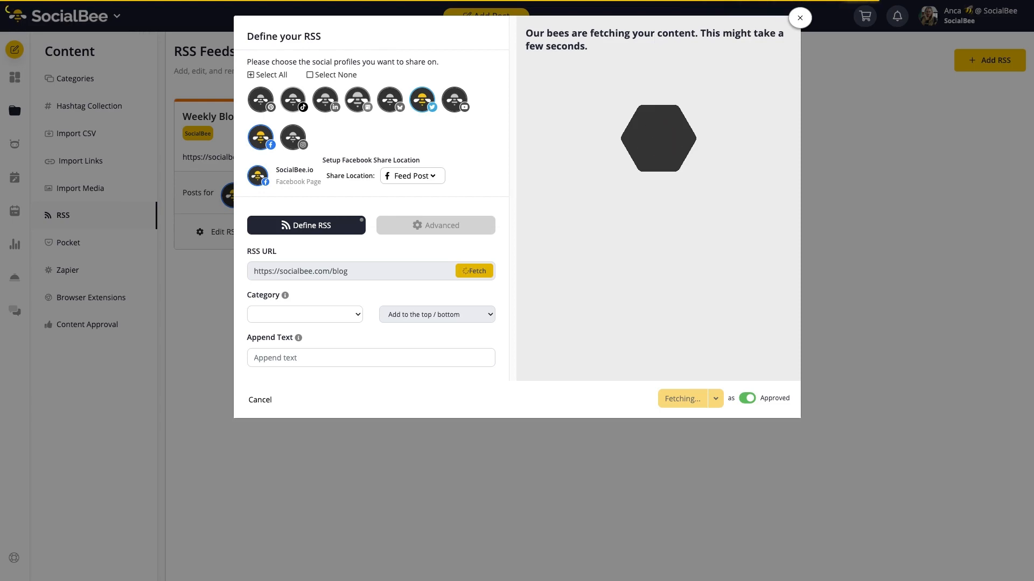
{"action": "left_click", "coordinate": [474, 271]}
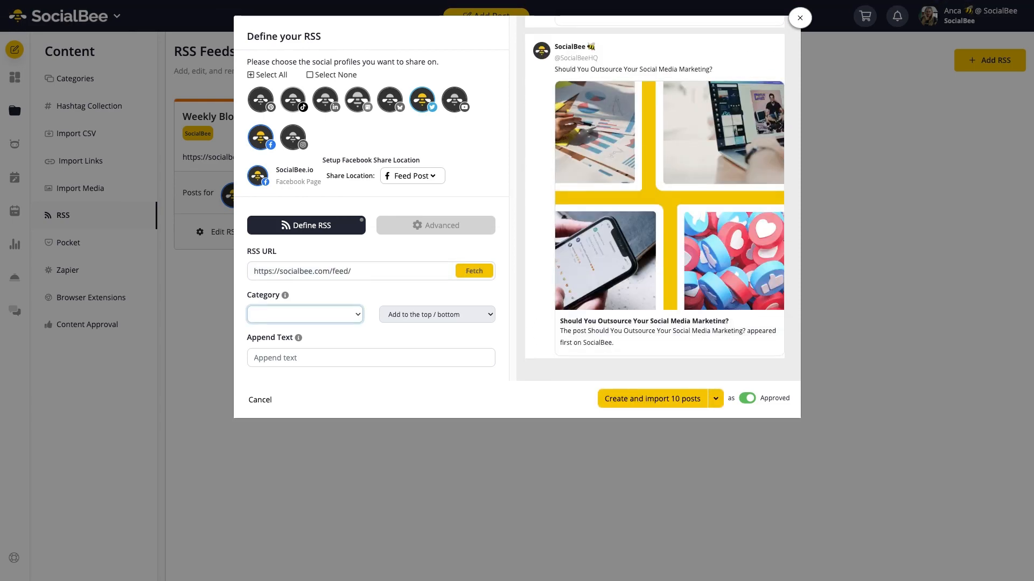
Assign imported posts to the Weekly Blog Post category, added to the bottom.
{"action": "left_click", "coordinate": [304, 315]}
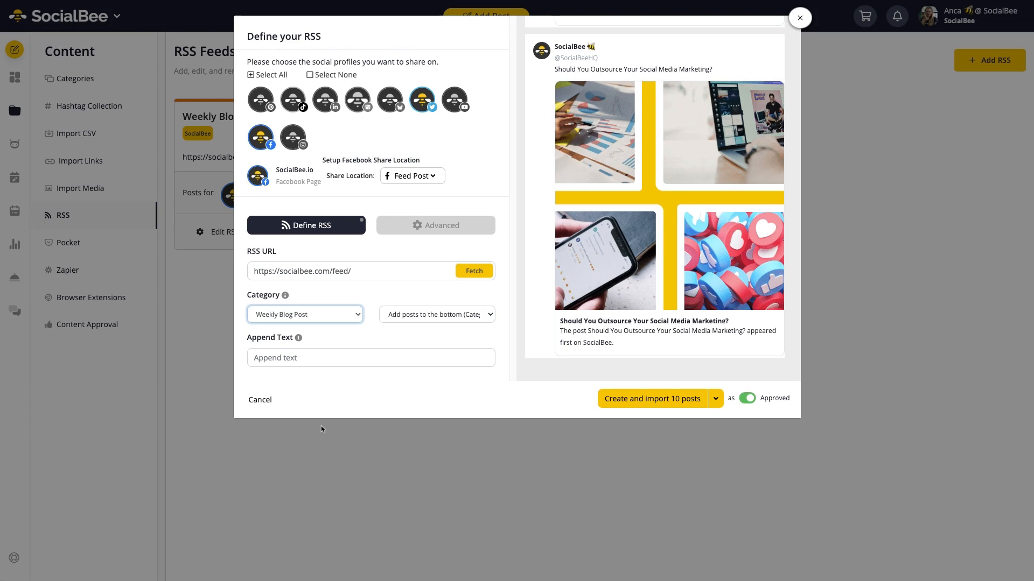
{"action": "mouse_move", "coordinate": [400, 379]}
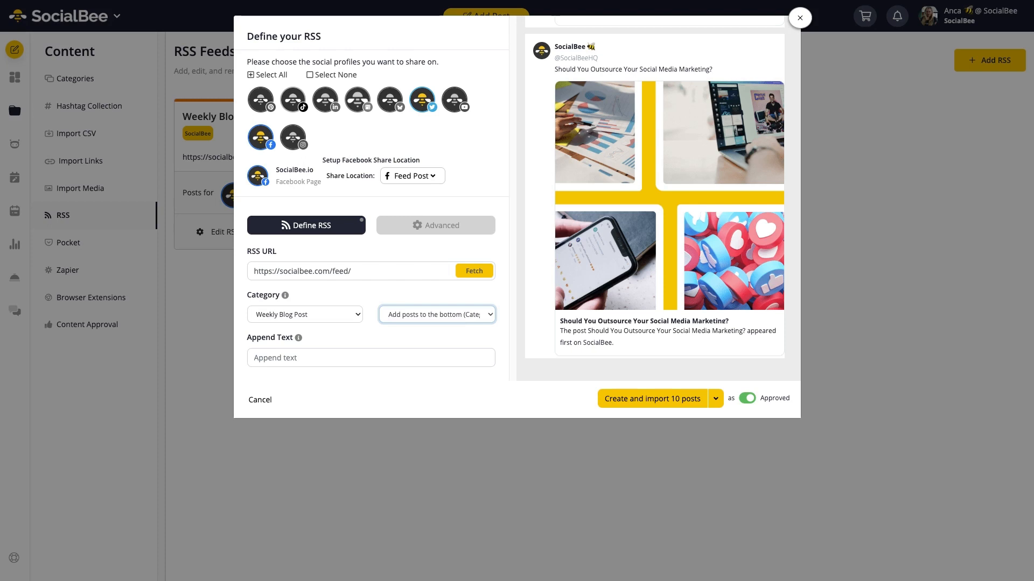
{"action": "left_click", "coordinate": [438, 315]}
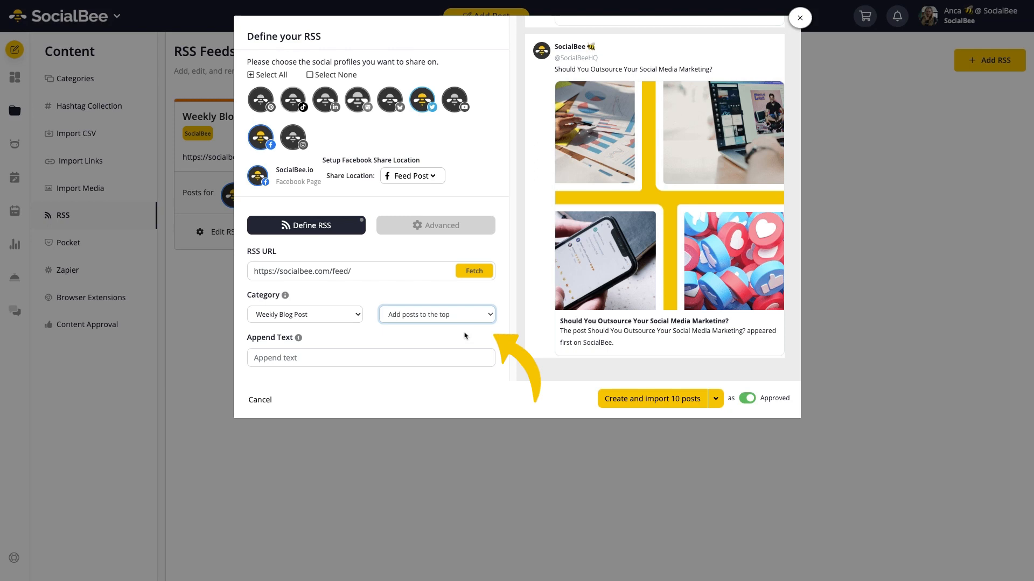
{"action": "mouse_move", "coordinate": [465, 336]}
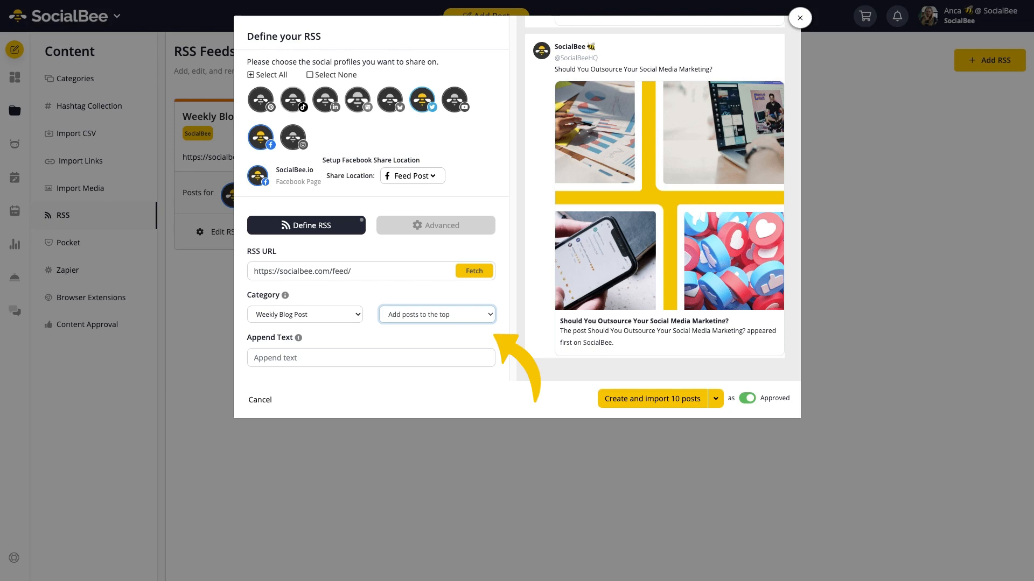
{"action": "left_click", "coordinate": [435, 314]}
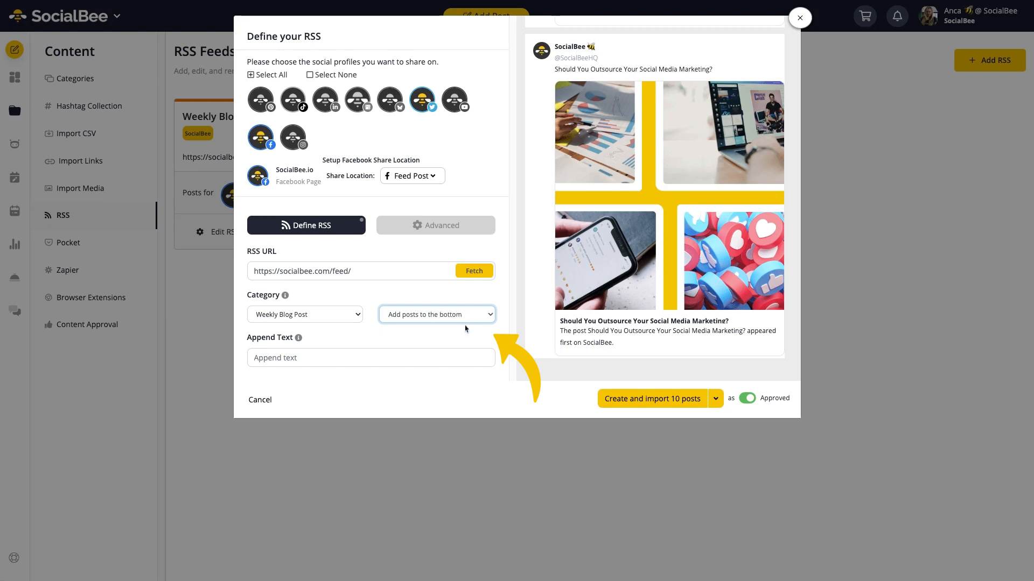
{"action": "mouse_move", "coordinate": [465, 330]}
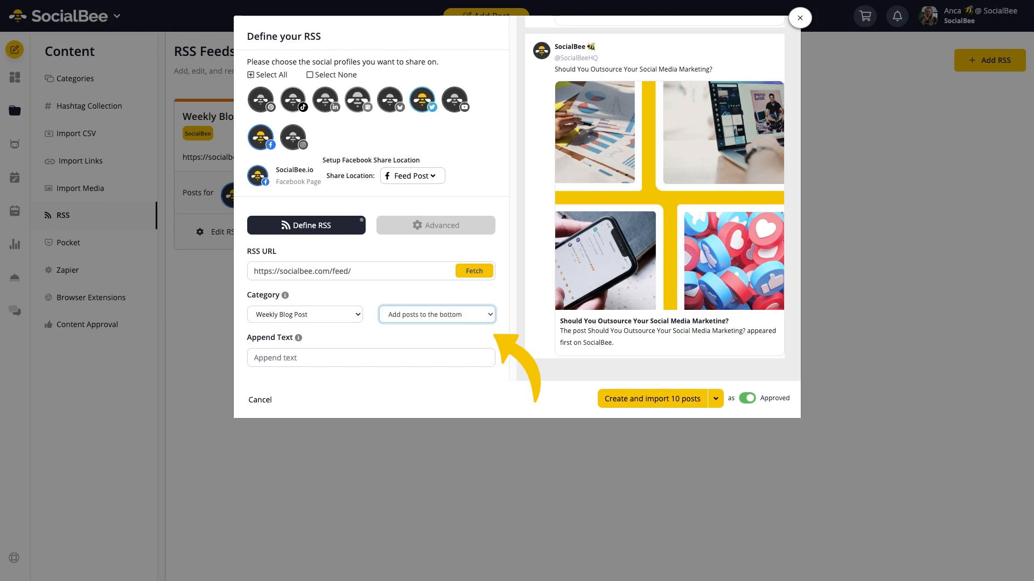
{"action": "mouse_move", "coordinate": [322, 373]}
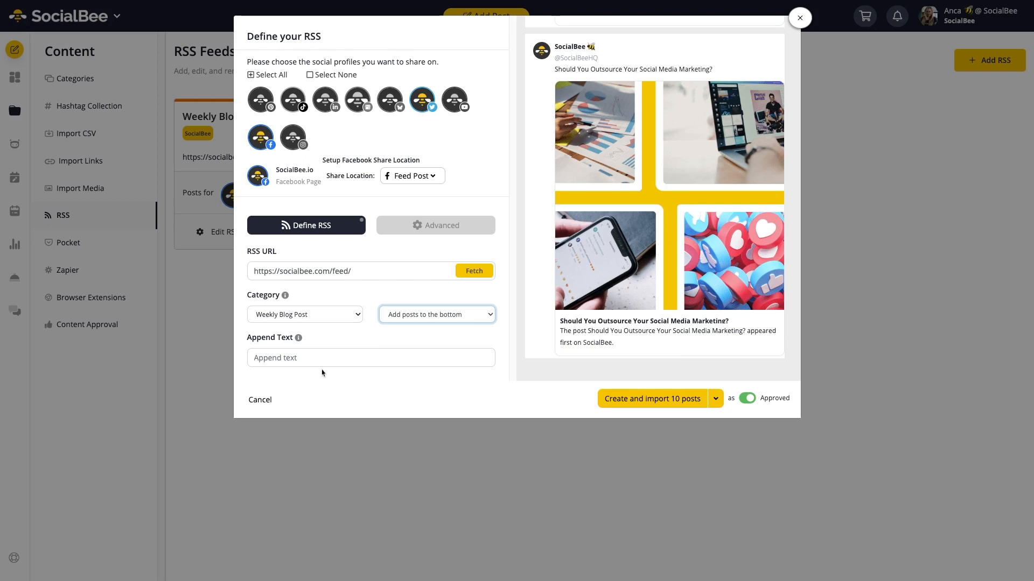
Append the hashtag #socialbeehq to every imported post.
{"action": "type", "text": "#socialbe"}
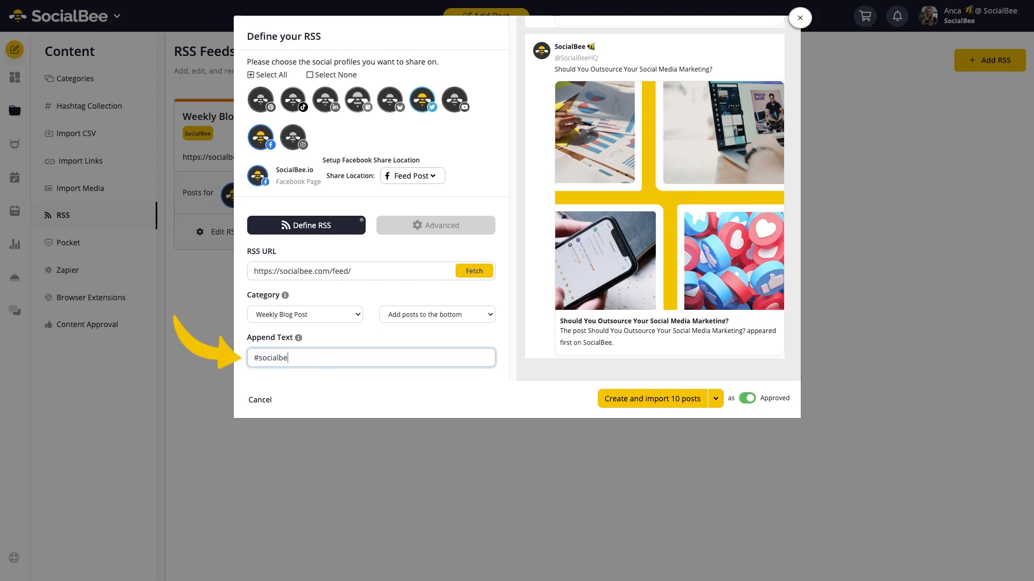
{"action": "type", "text": "ehq"}
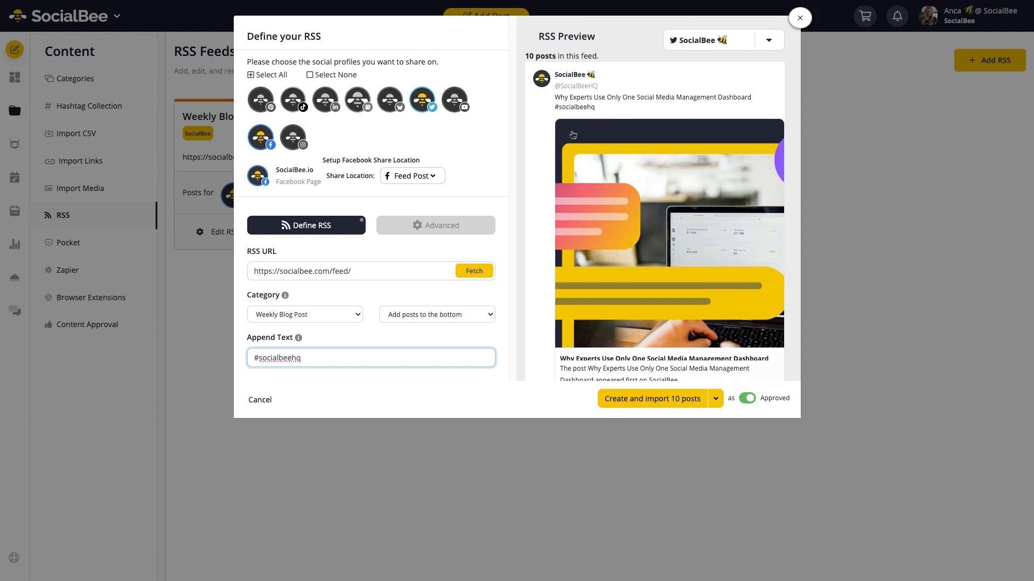
{"action": "scroll", "scroll_direction": "down", "scroll_amount": 3}
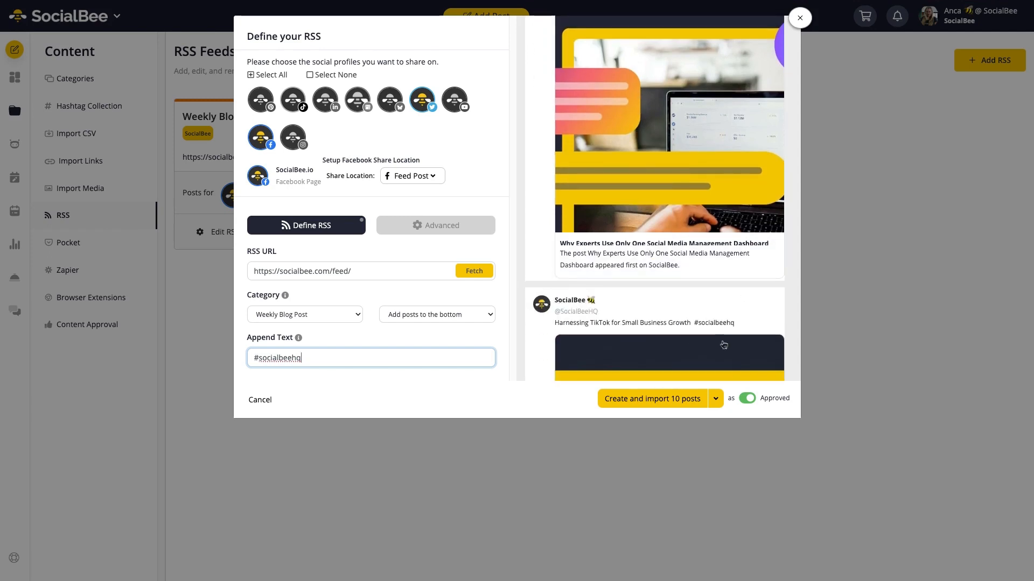
{"action": "mouse_move", "coordinate": [597, 317]}
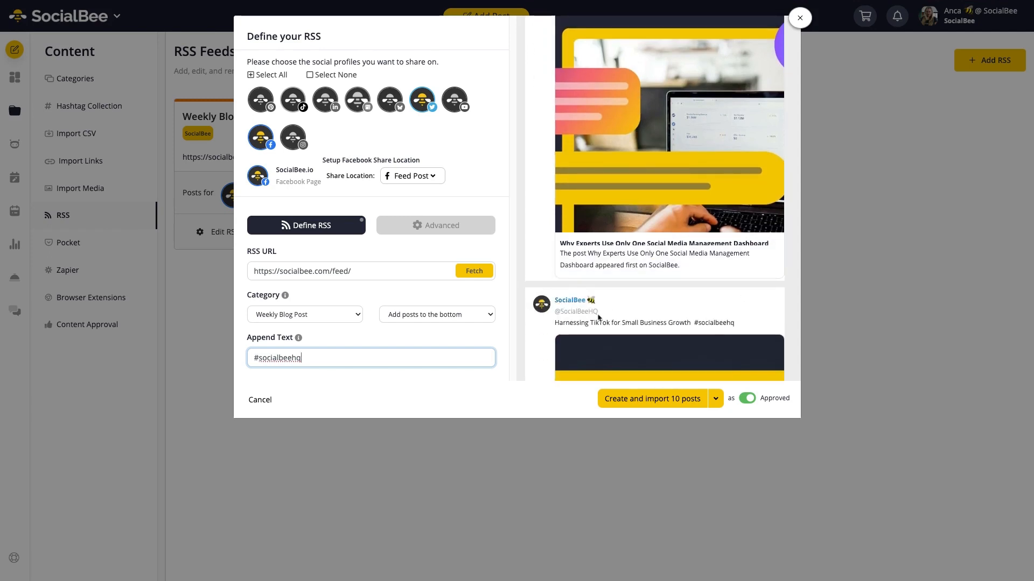
{"action": "left_click", "coordinate": [435, 225]}
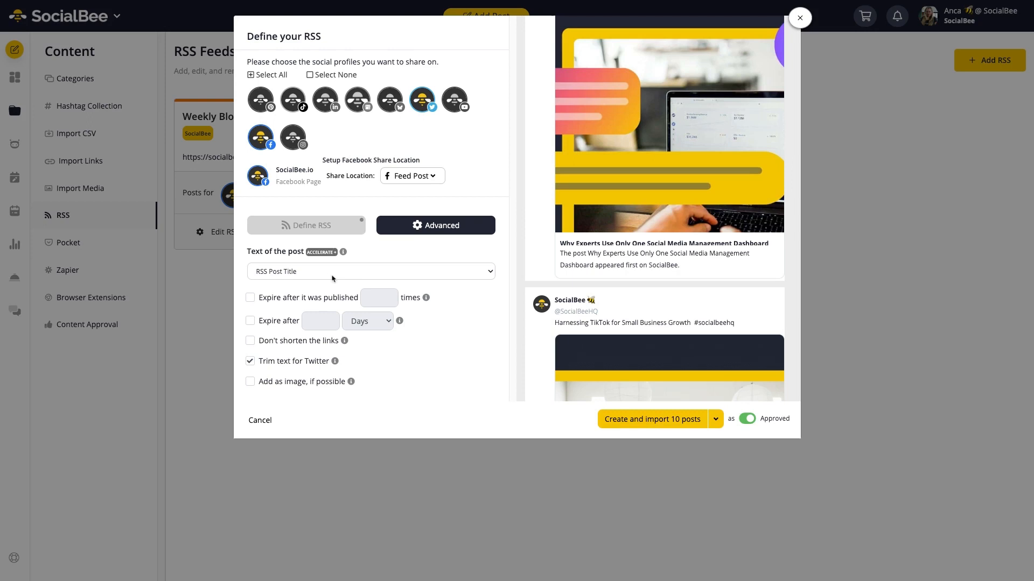
{"action": "mouse_move", "coordinate": [315, 279]}
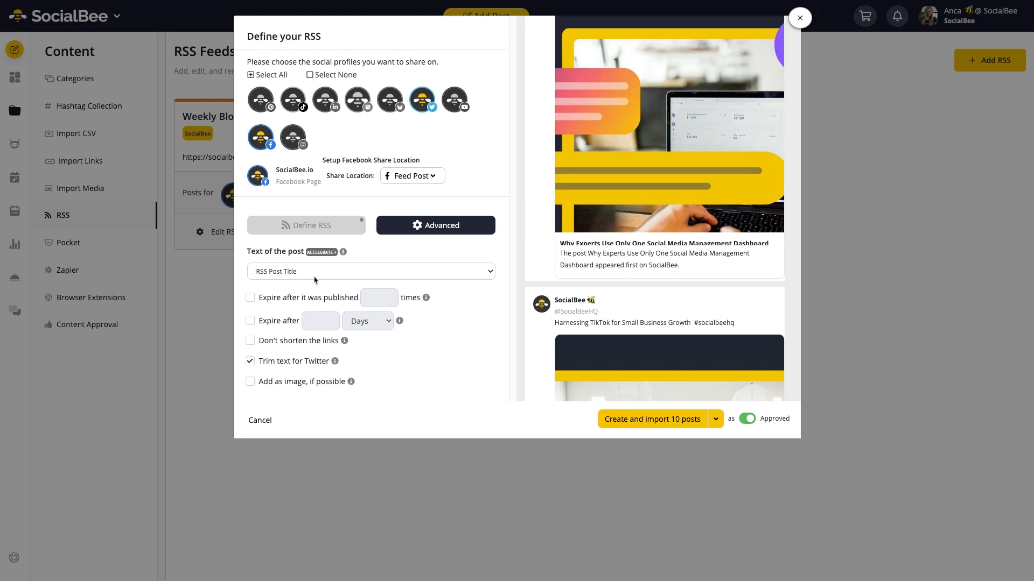
Use the RSS Post Description as post text and set posts to expire after a period in Months.
{"action": "left_click", "coordinate": [370, 270]}
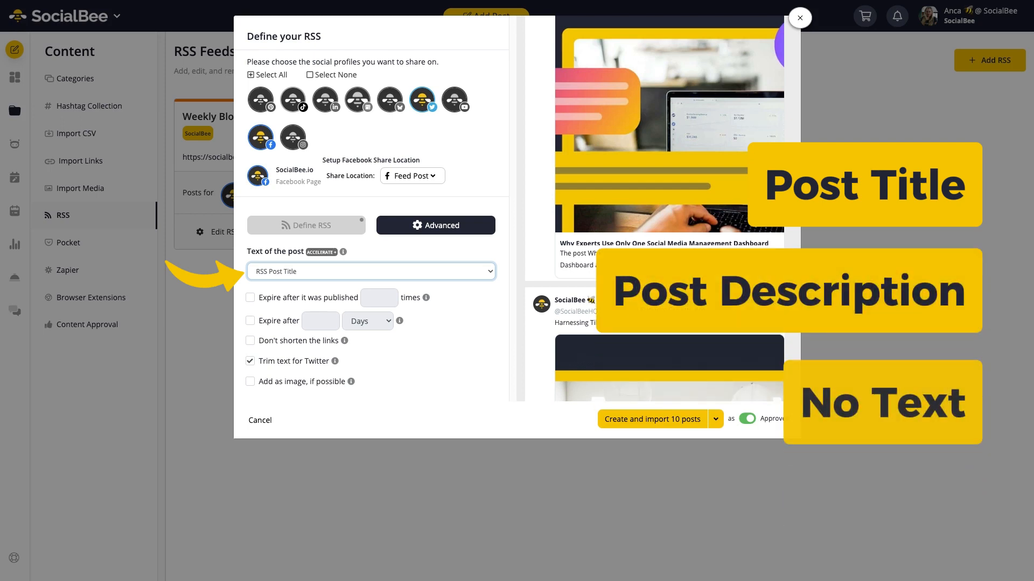
{"action": "left_click", "coordinate": [370, 271]}
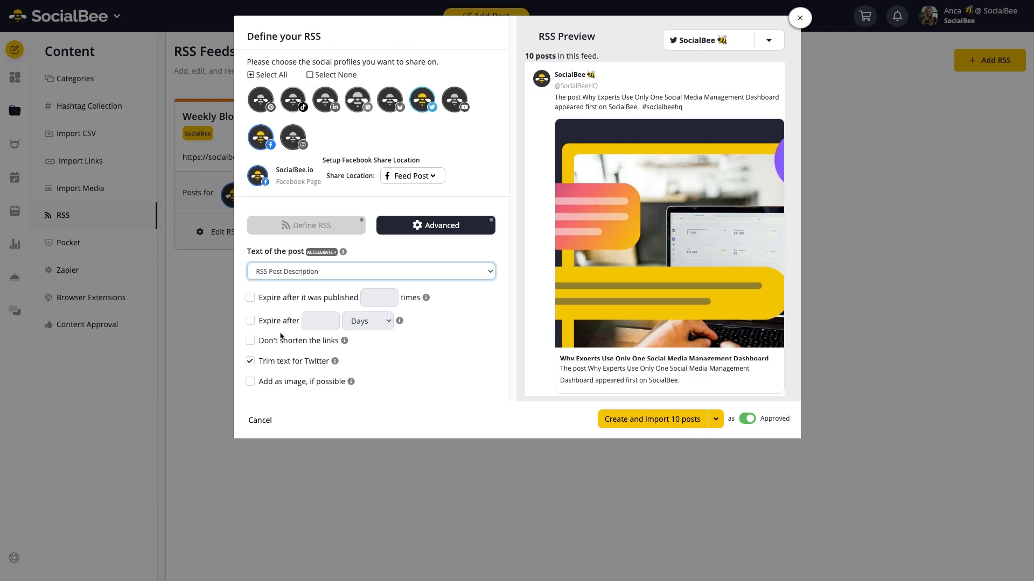
{"action": "left_click", "coordinate": [251, 297]}
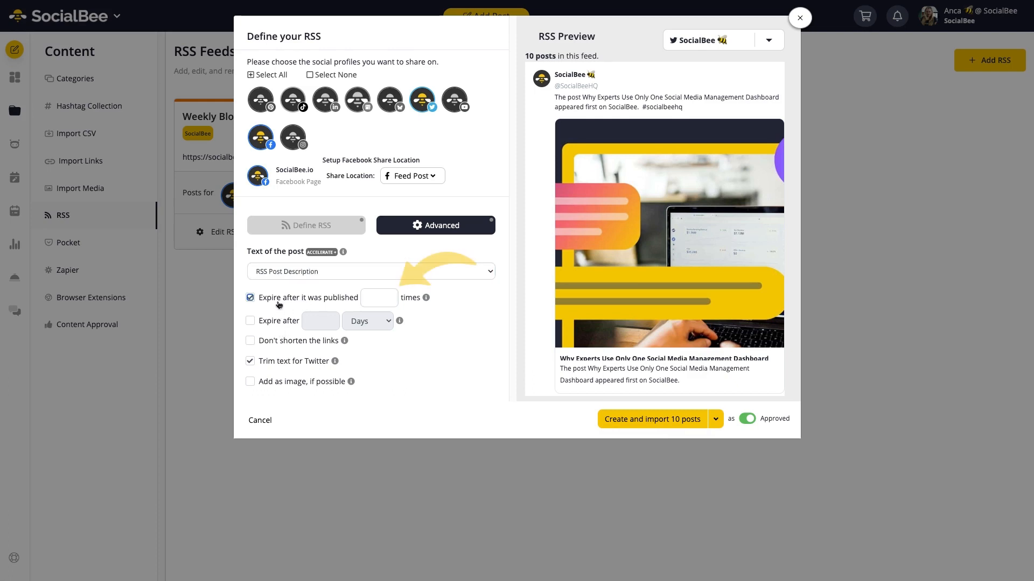
{"action": "left_click", "coordinate": [250, 297]}
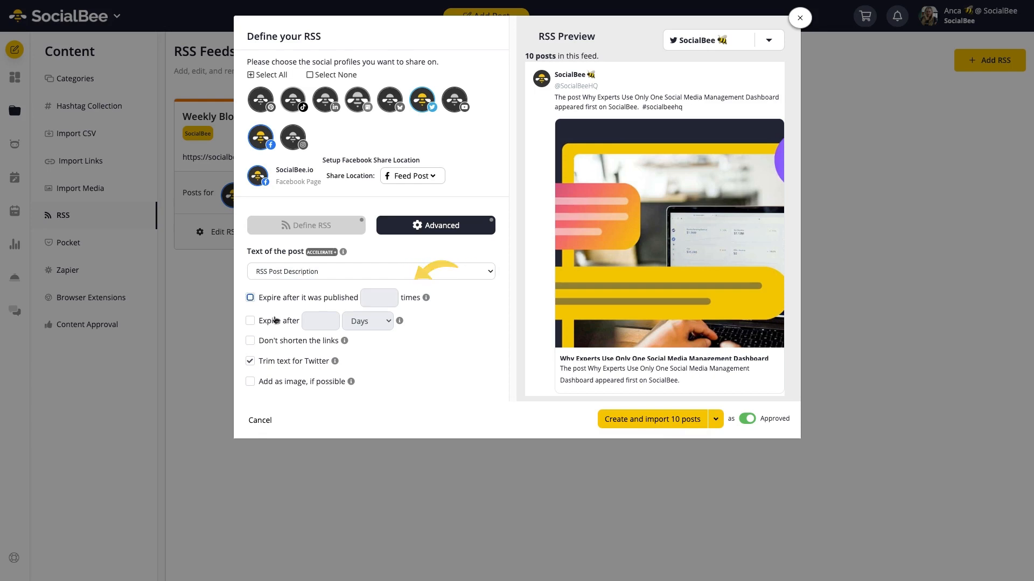
{"action": "left_click", "coordinate": [250, 320]}
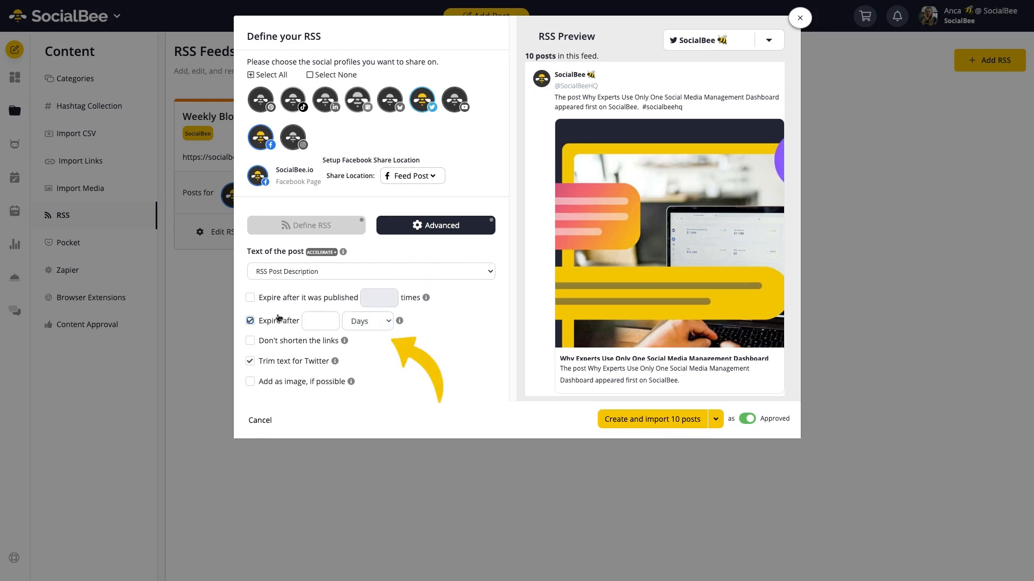
{"action": "left_click", "coordinate": [367, 321]}
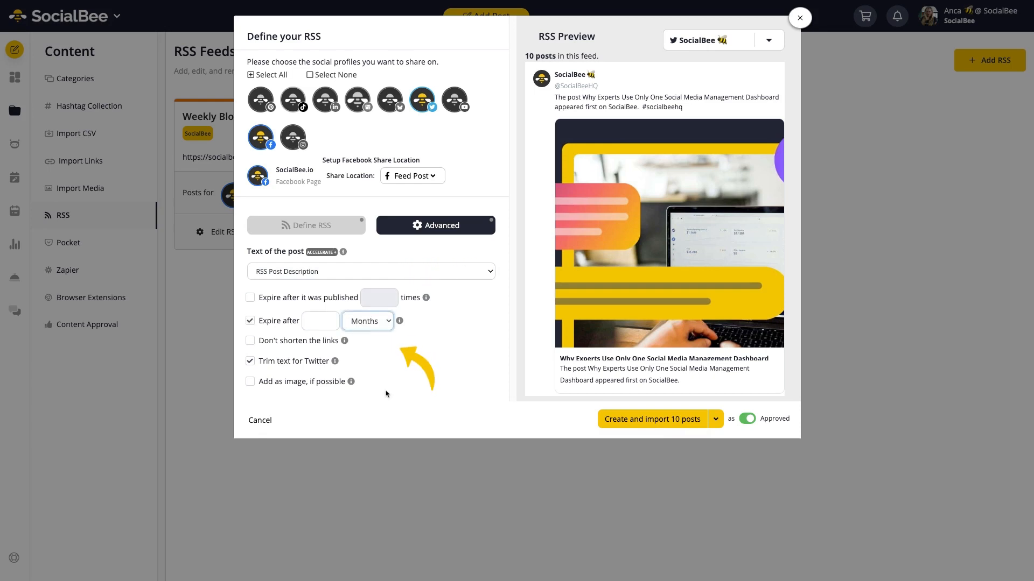
Keep links unshortened, add posts as images, and also share the feed to Instagram.
{"action": "left_click", "coordinate": [249, 341]}
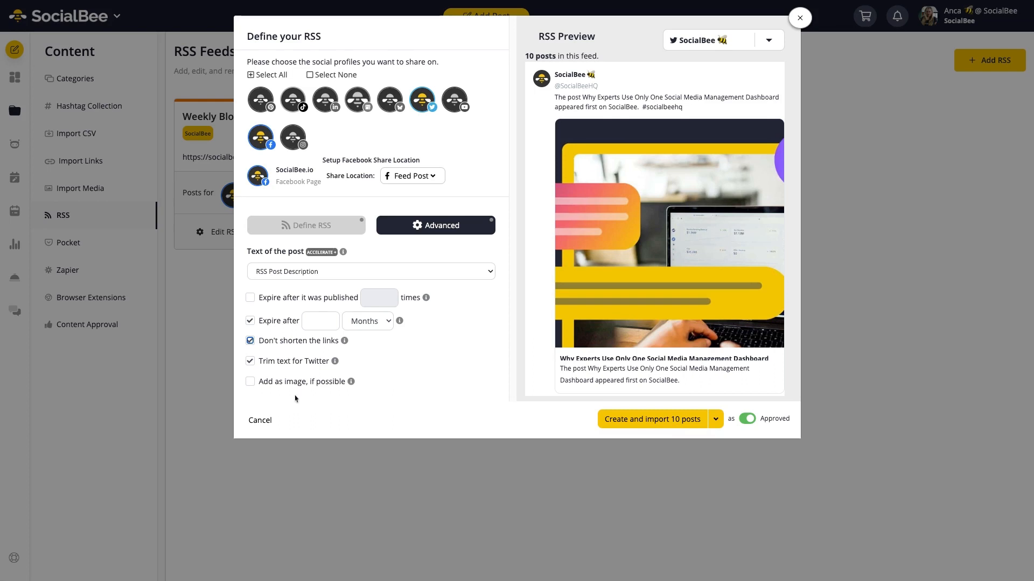
{"action": "left_click", "coordinate": [250, 382]}
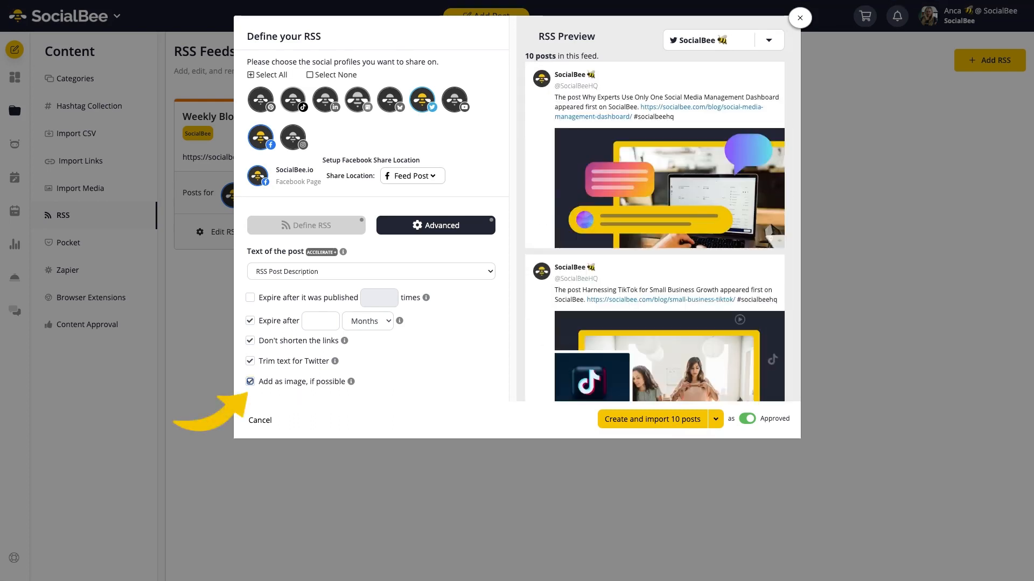
{"action": "left_click", "coordinate": [293, 137]}
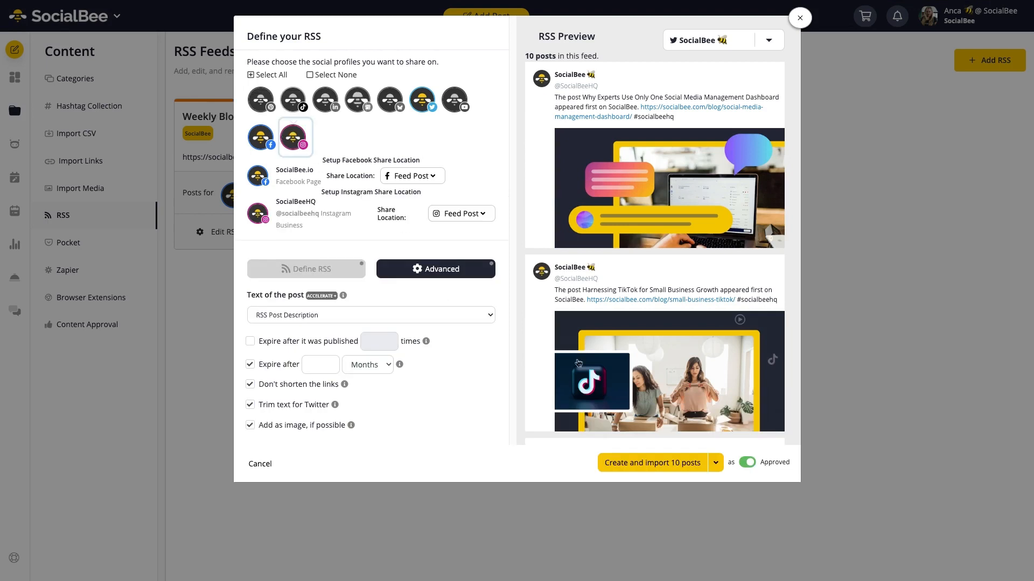
{"action": "scroll", "scroll_direction": "down", "scroll_amount": 3}
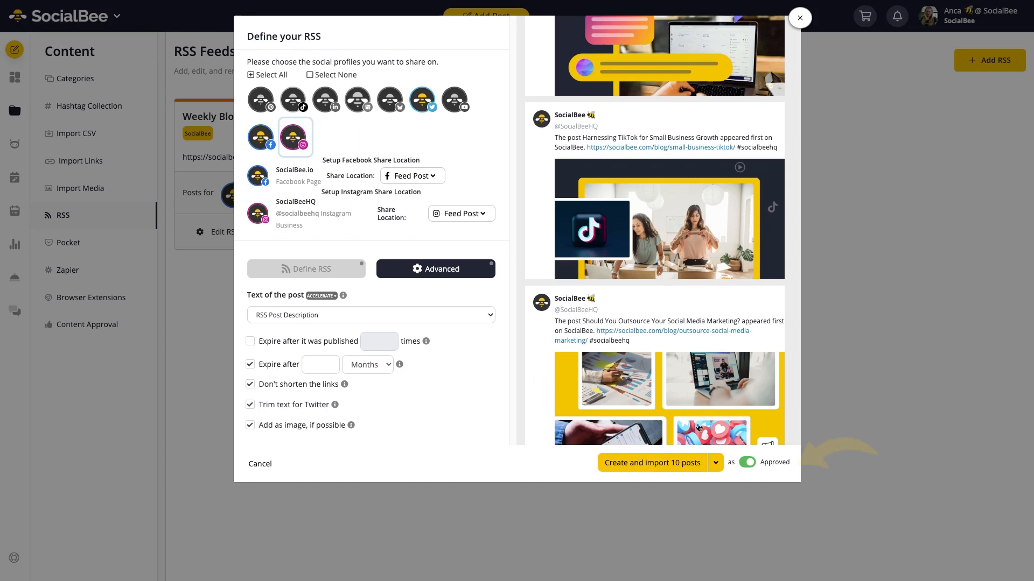
Create the feed and import its 10 posts as Approved.
{"action": "left_click", "coordinate": [759, 462]}
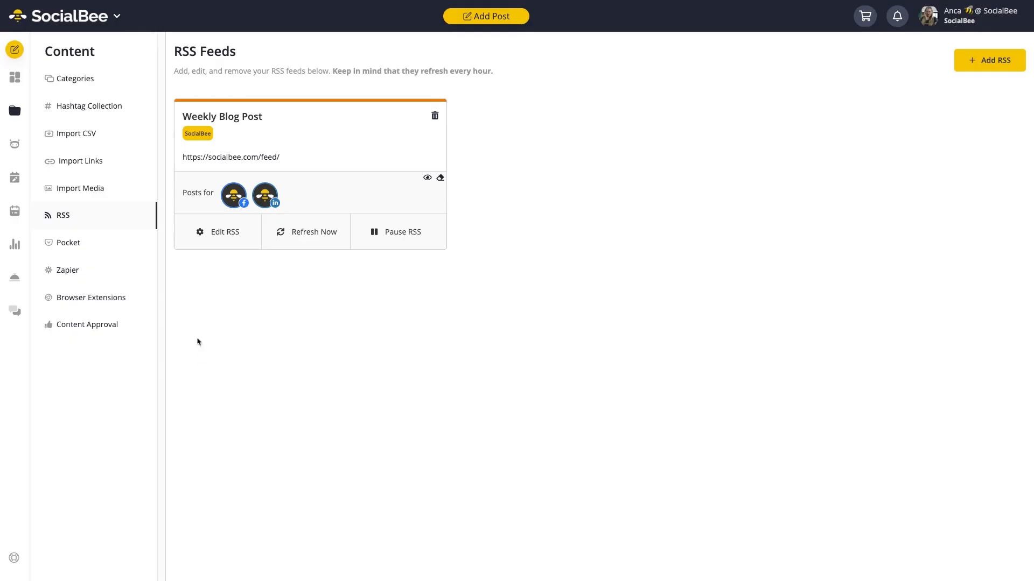
View the Weekly Blog Post category's posts, showing articles added via RSS.
{"action": "left_click", "coordinate": [75, 79]}
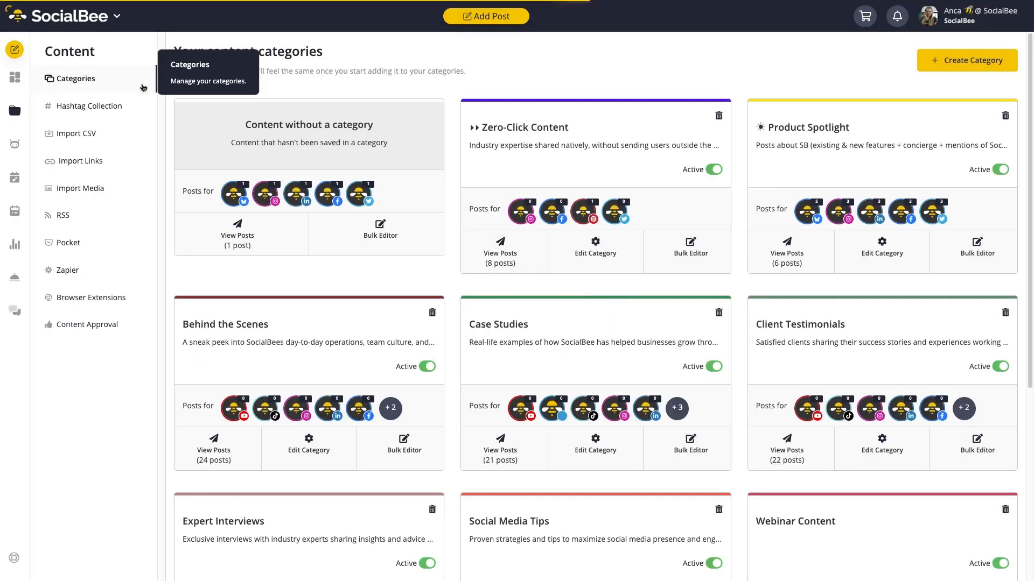
{"action": "scroll", "scroll_direction": "down", "scroll_amount": 3}
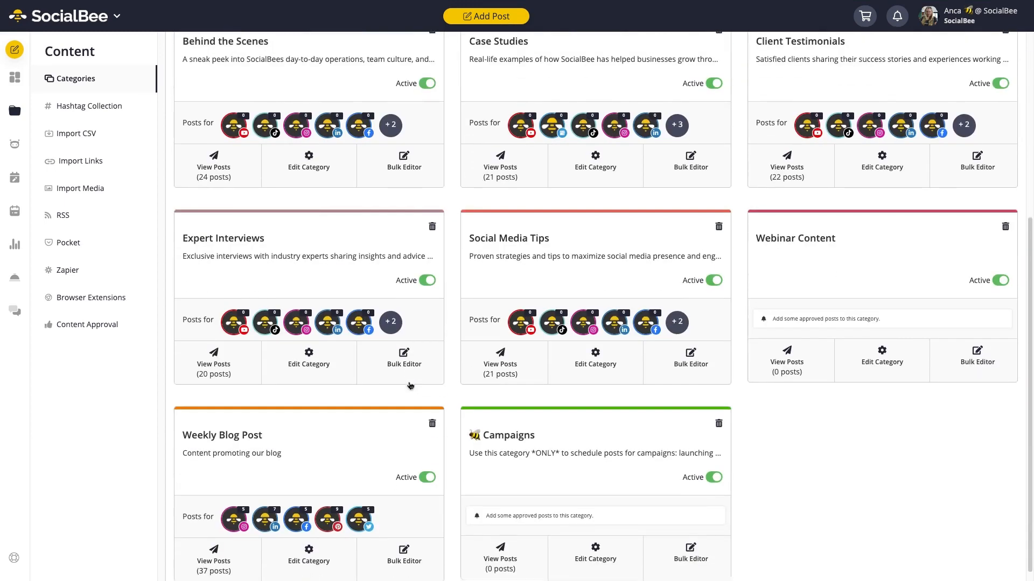
{"action": "left_click", "coordinate": [214, 557]}
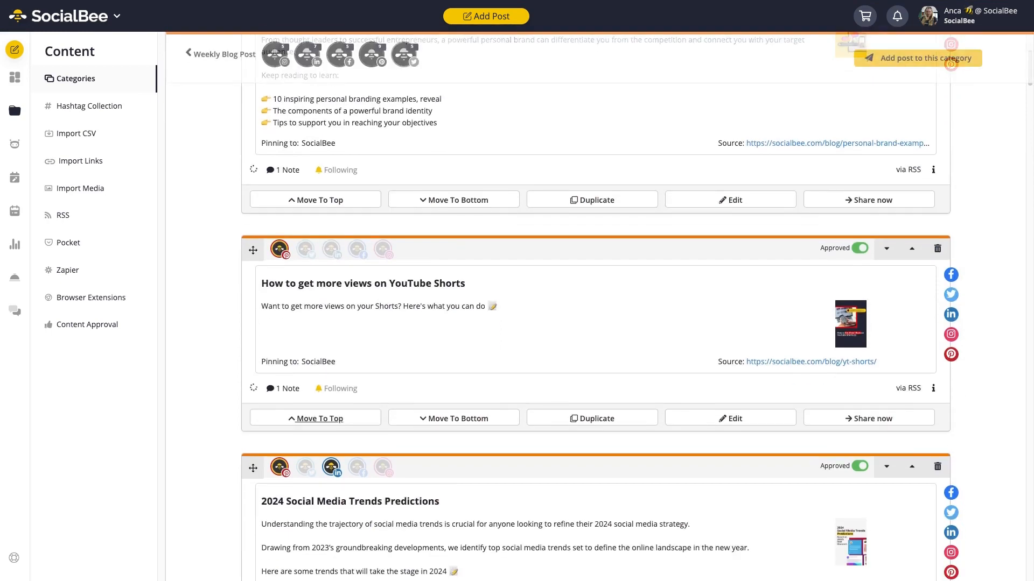
{"action": "scroll", "scroll_direction": "down", "scroll_amount": 3}
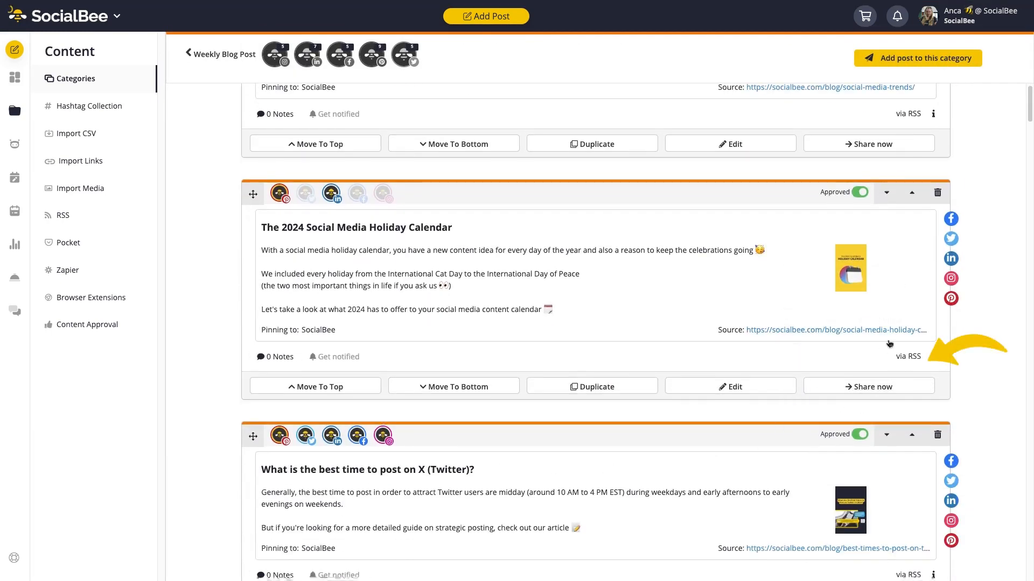
{"action": "mouse_move", "coordinate": [862, 337]}
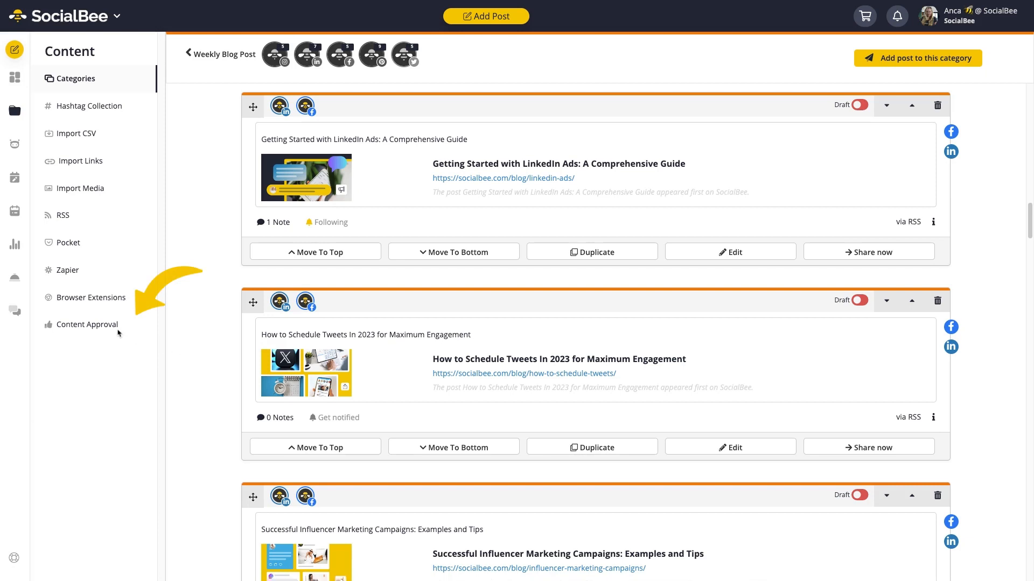
{"action": "mouse_move", "coordinate": [88, 324]}
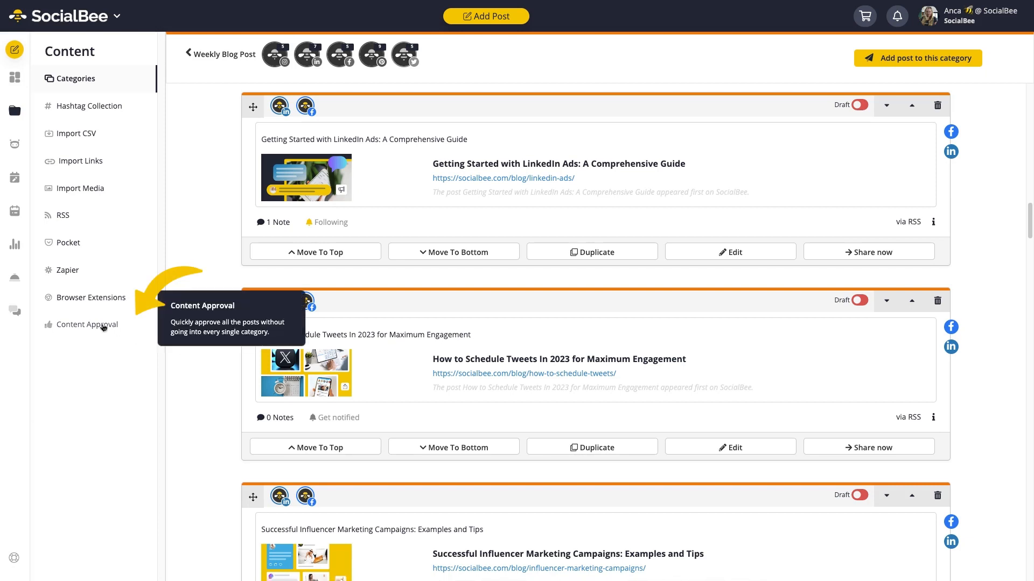
Filter Content Approval to show only posts with RSS as the source type.
{"action": "left_click", "coordinate": [88, 324]}
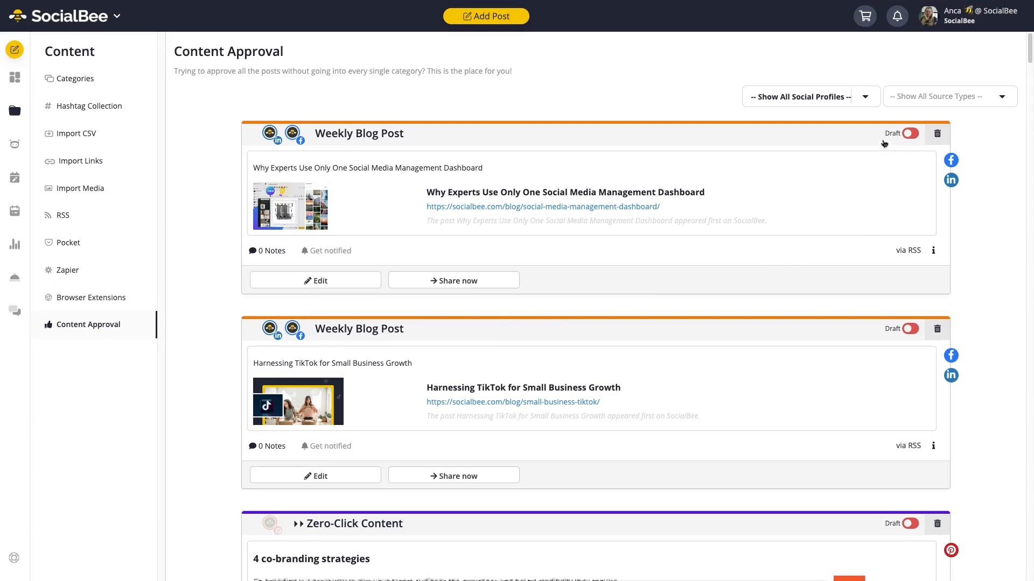
{"action": "left_click", "coordinate": [948, 96]}
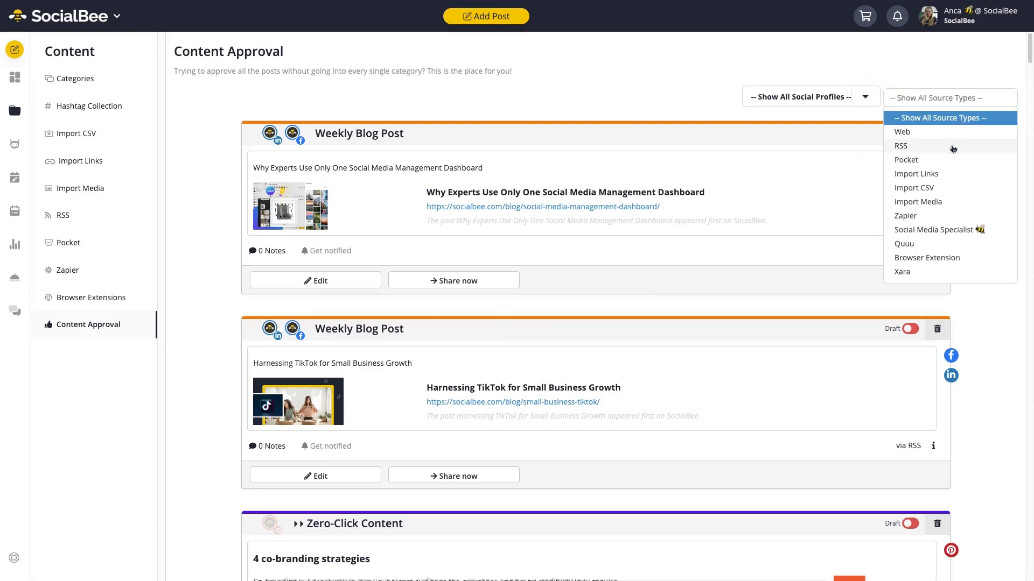
{"action": "left_click", "coordinate": [901, 146]}
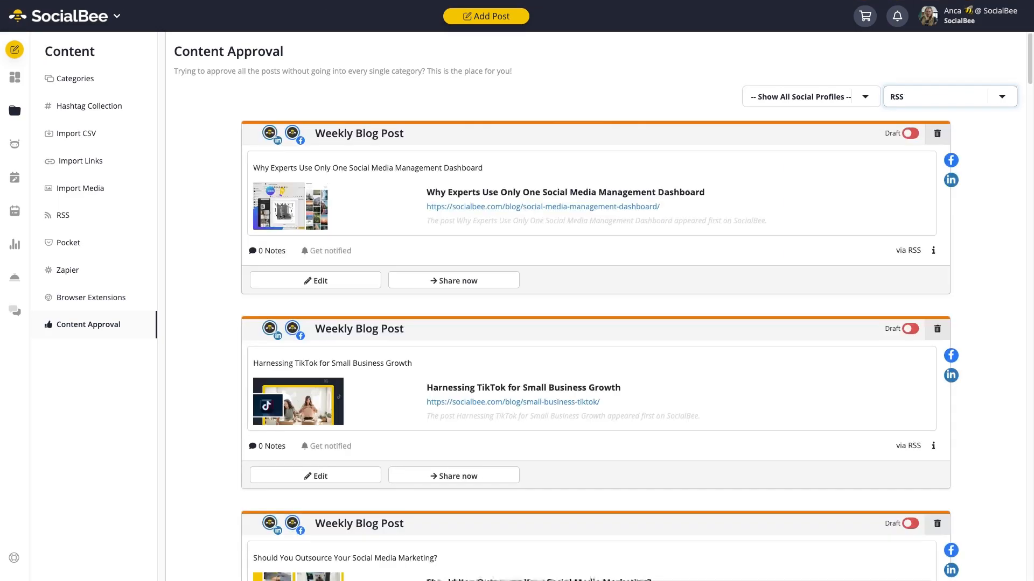